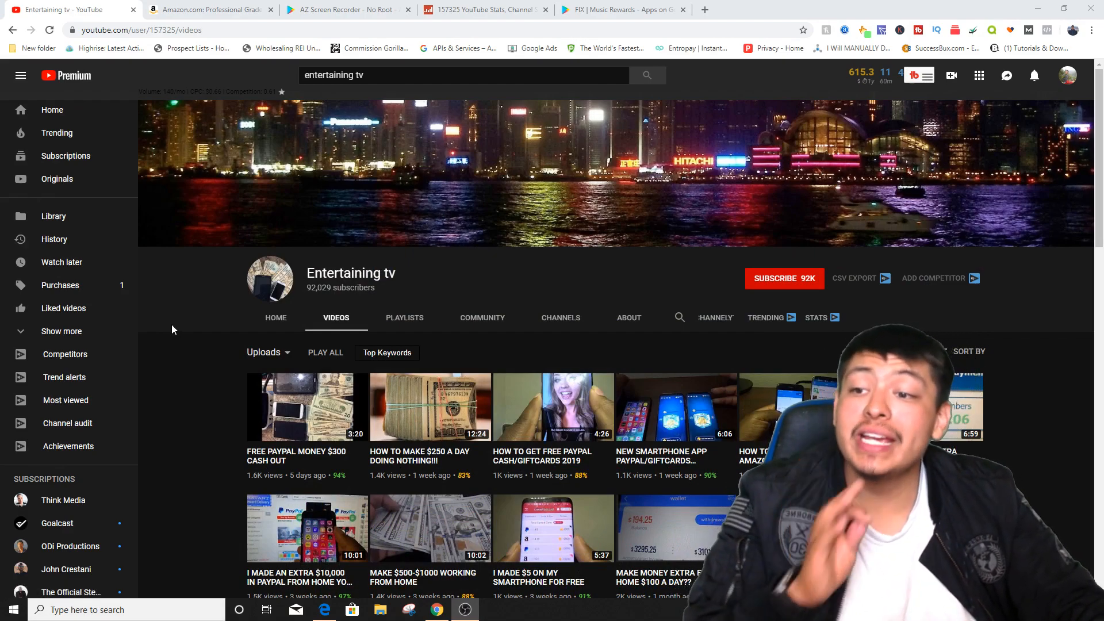
Step: Scroll down through the example YouTube channel's list of uploaded videos
scroll("down", 3)
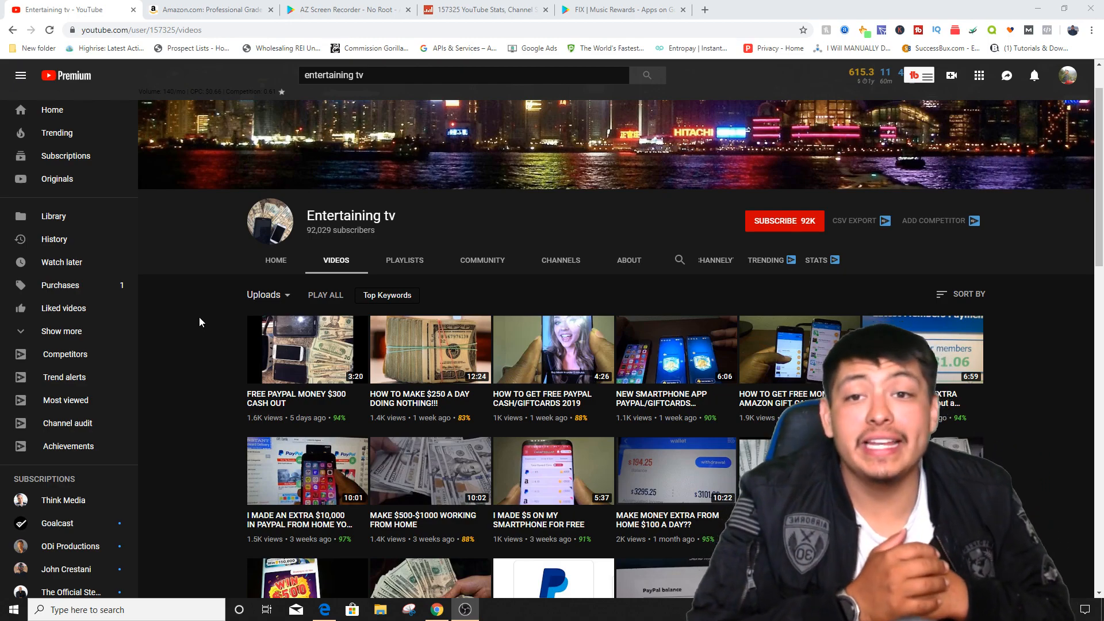
mouse_move(214, 323)
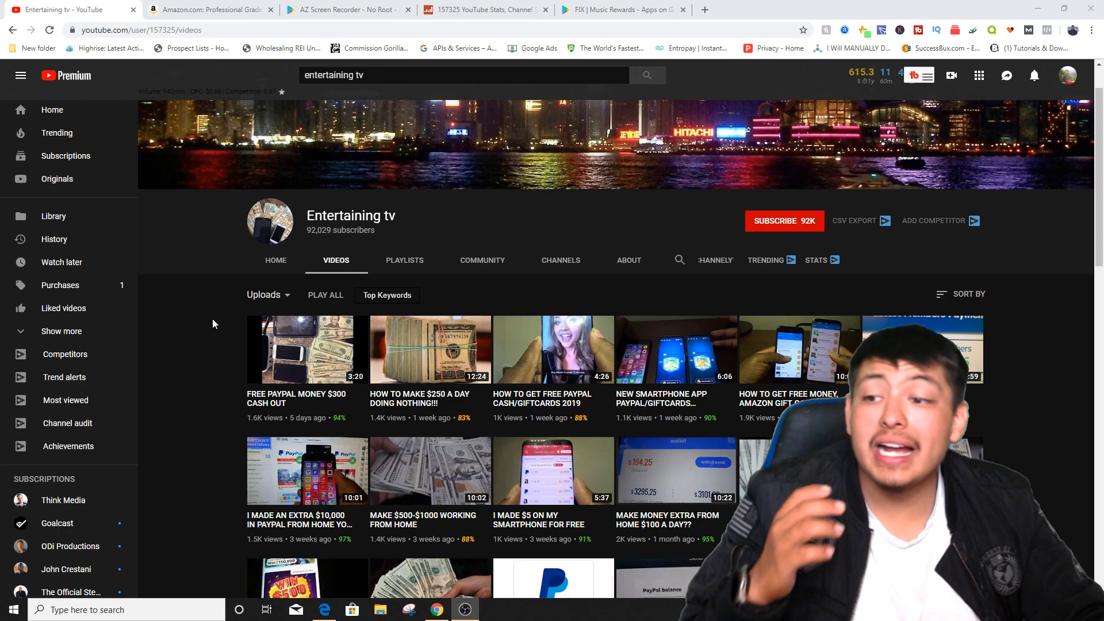
scroll("down", 3)
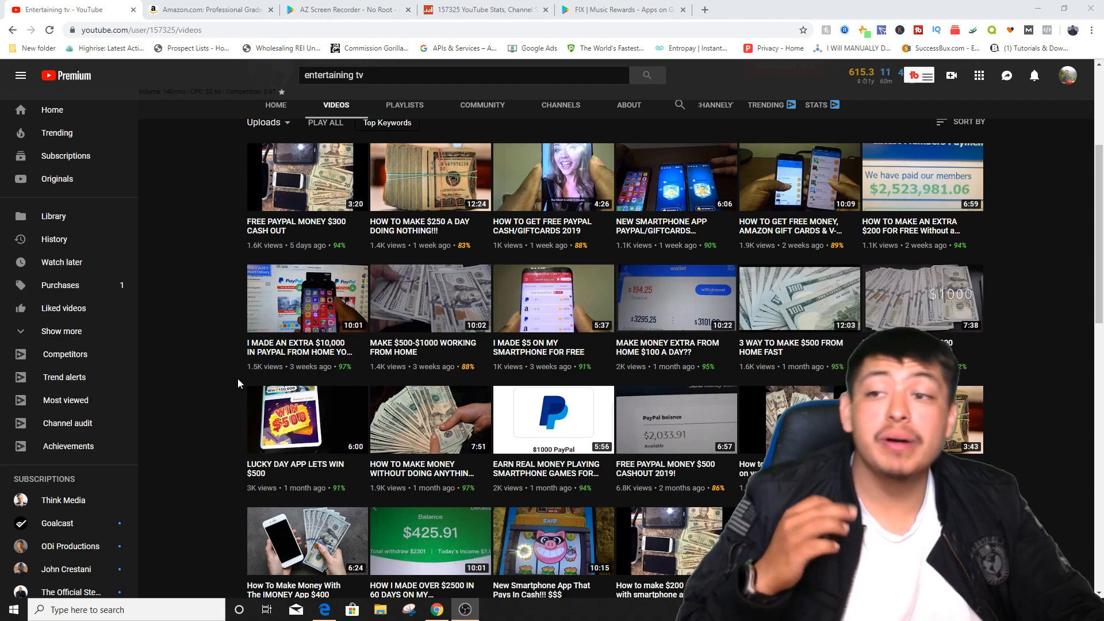
mouse_move(365, 312)
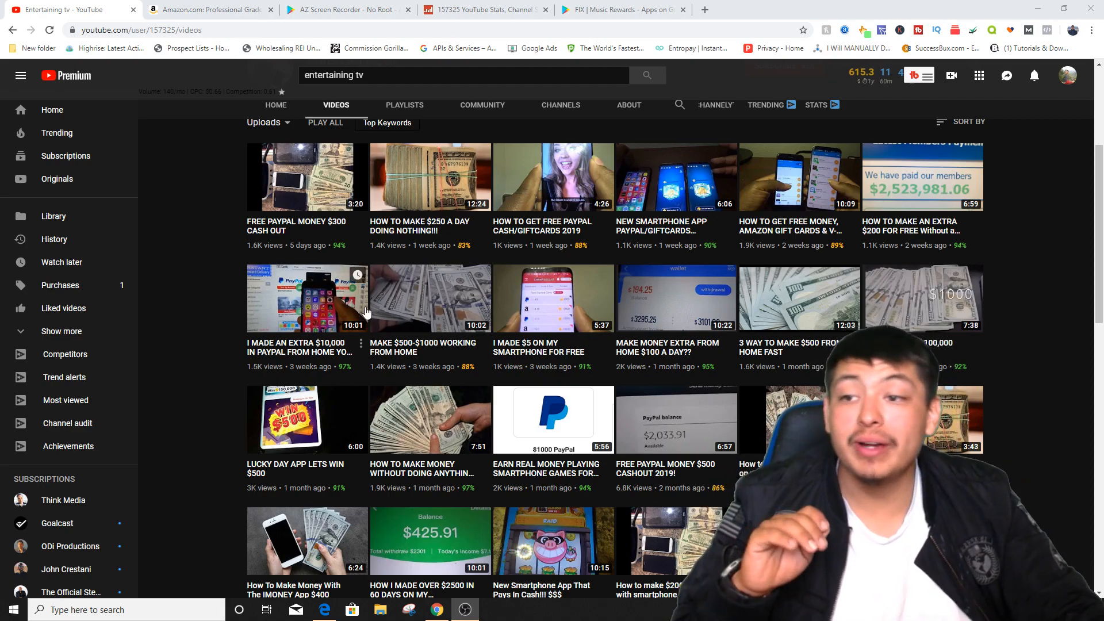
mouse_move(448, 230)
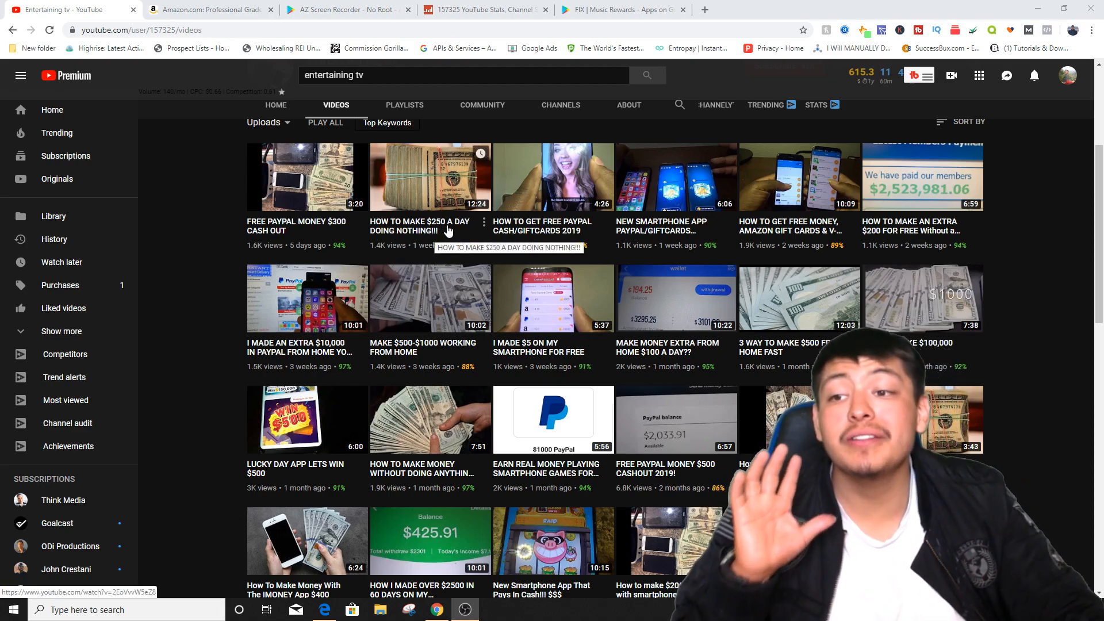
scroll("down", 3)
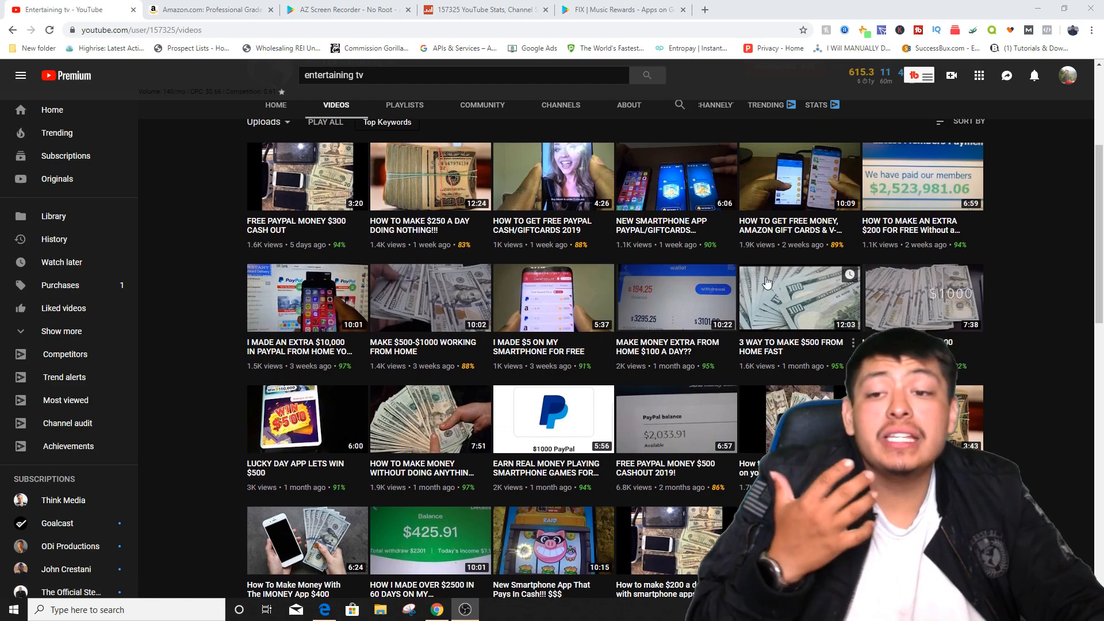
scroll("down", 3)
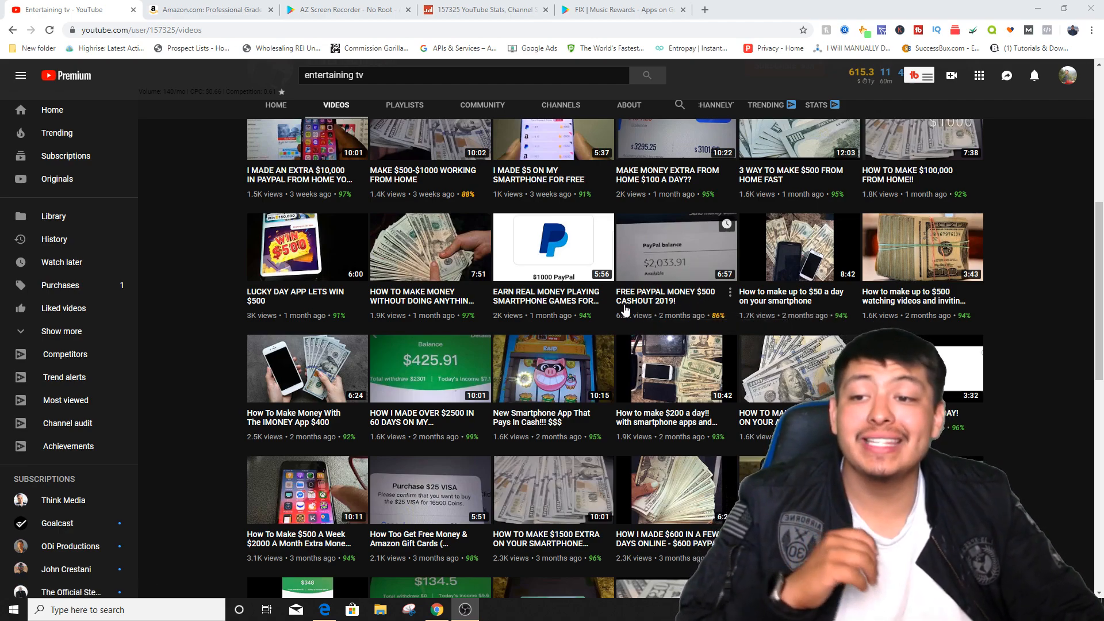
scroll("down", 3)
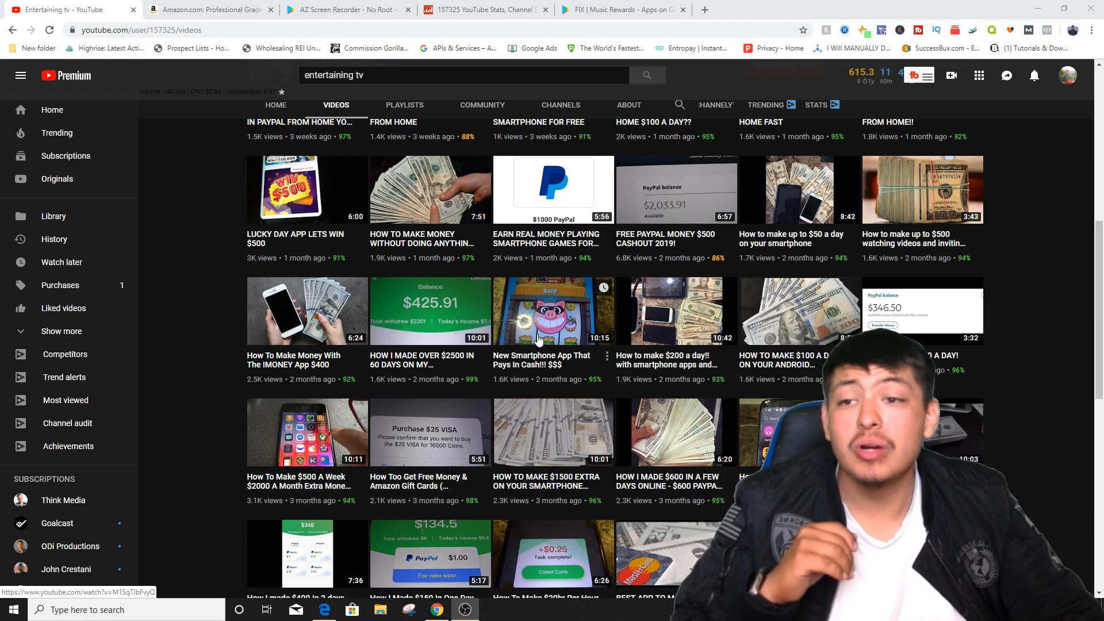
Step: Briefly play the 'New Smartphone App That Pays In Cash' video, return to the list, then show the Amazon lapel mic page
left_click(541, 311)
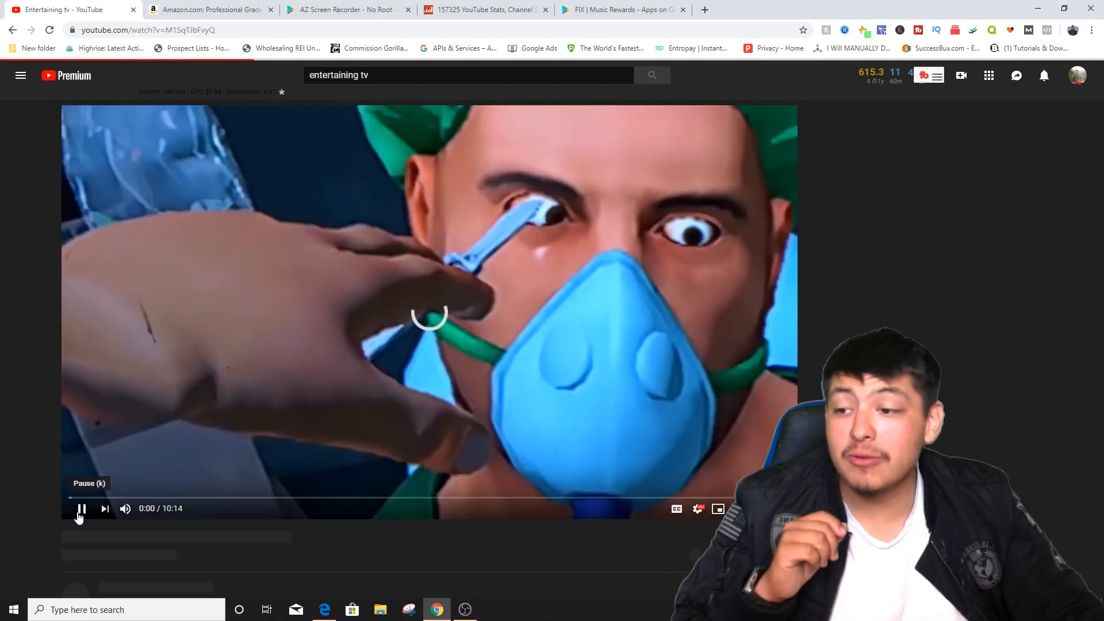
left_click(80, 508)
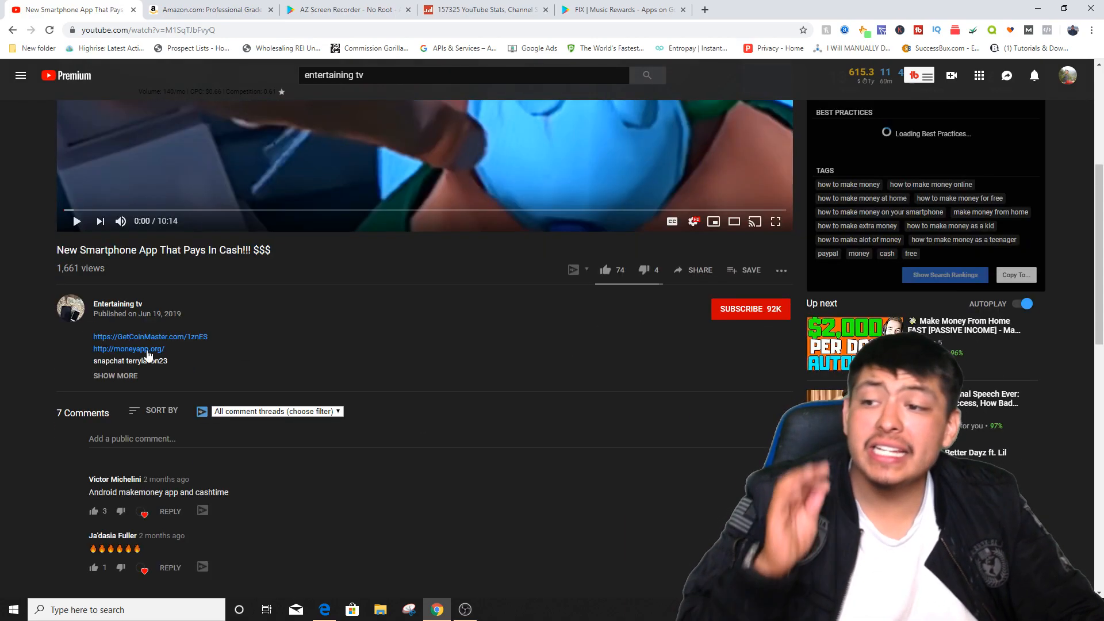
left_click(115, 374)
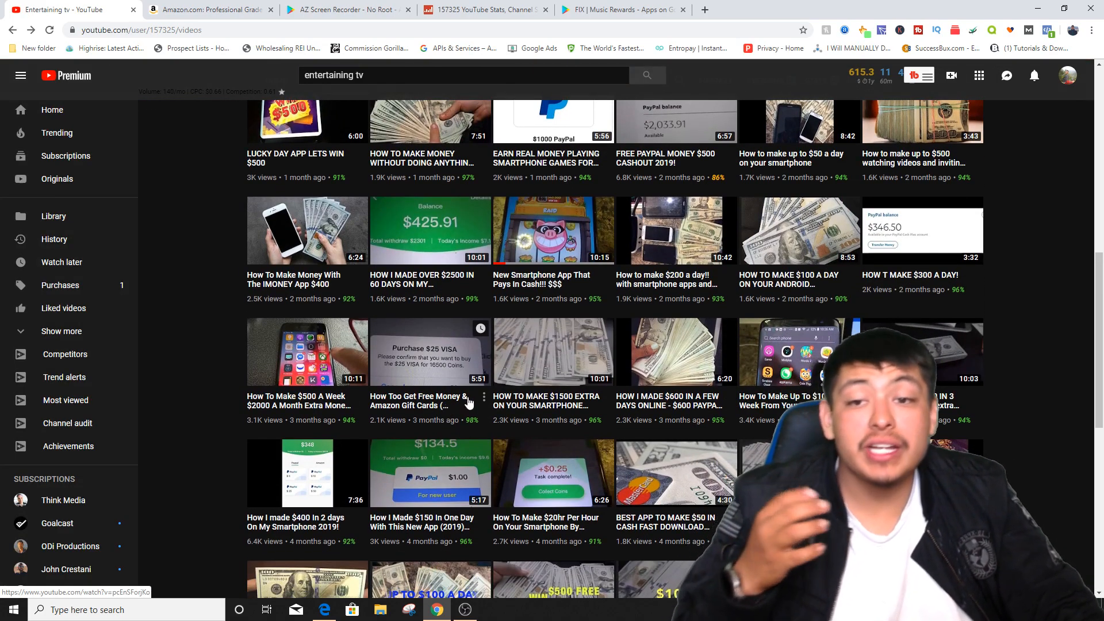
mouse_move(495, 403)
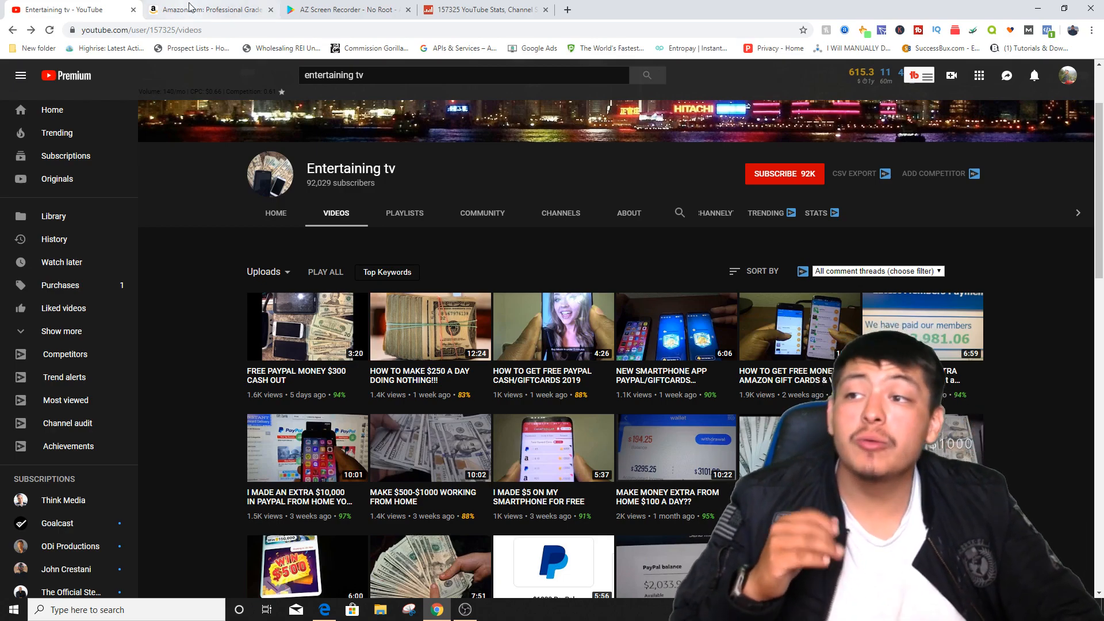
left_click(208, 9)
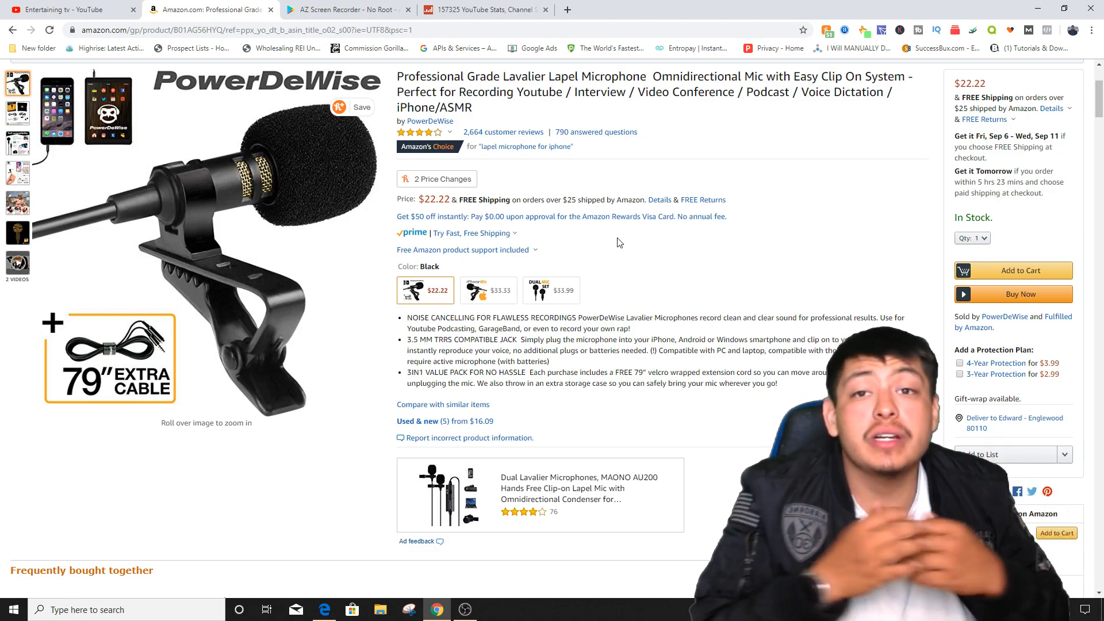
left_click(19, 114)
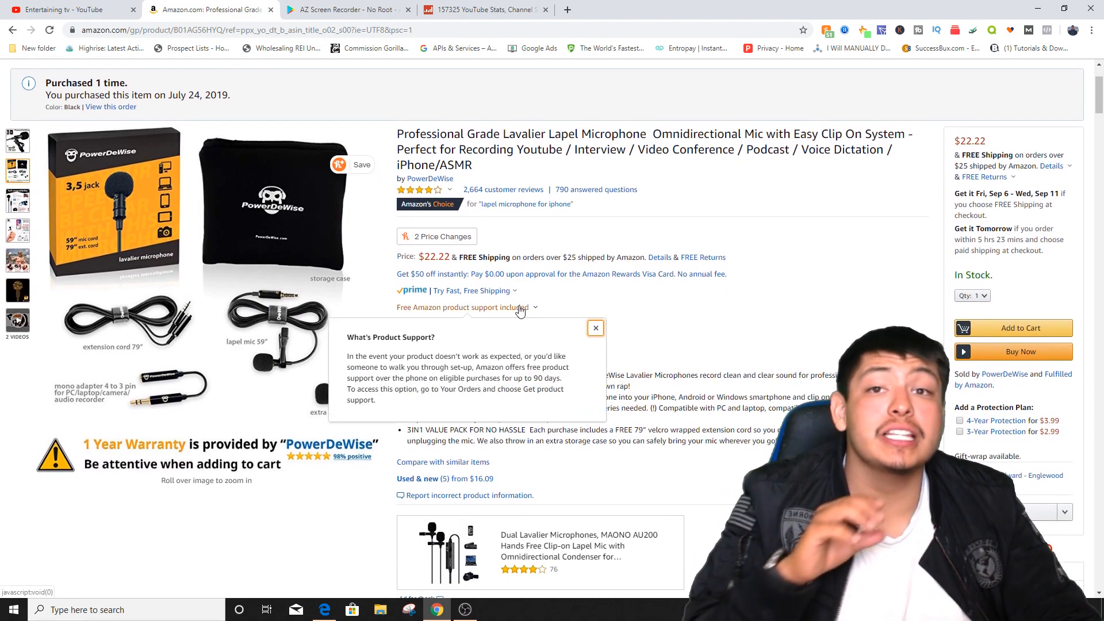
left_click(595, 328)
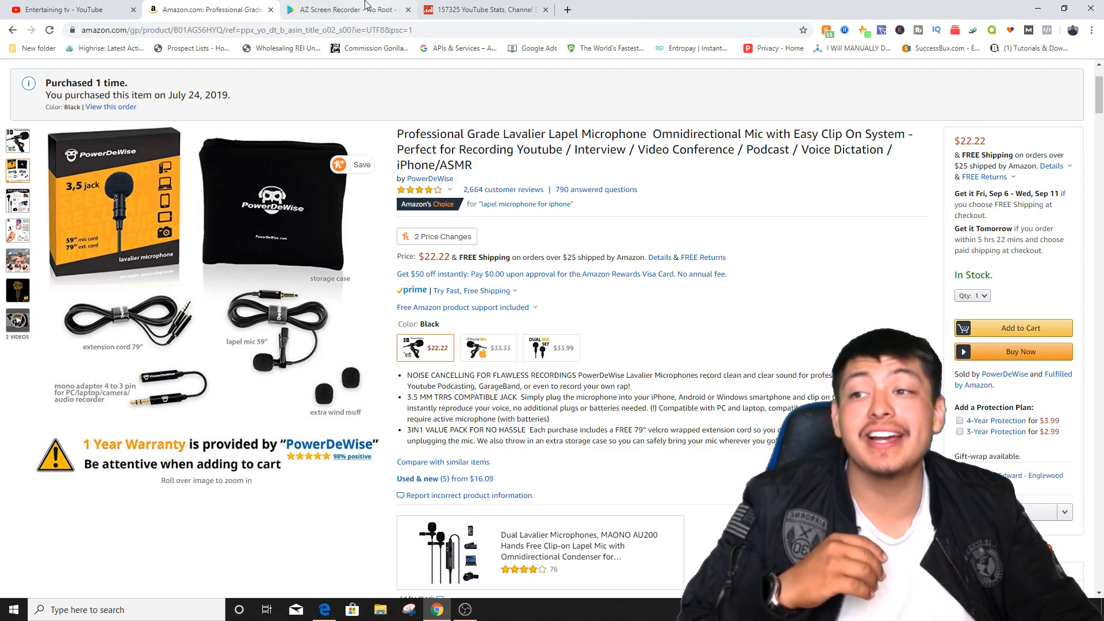
mouse_move(503, 190)
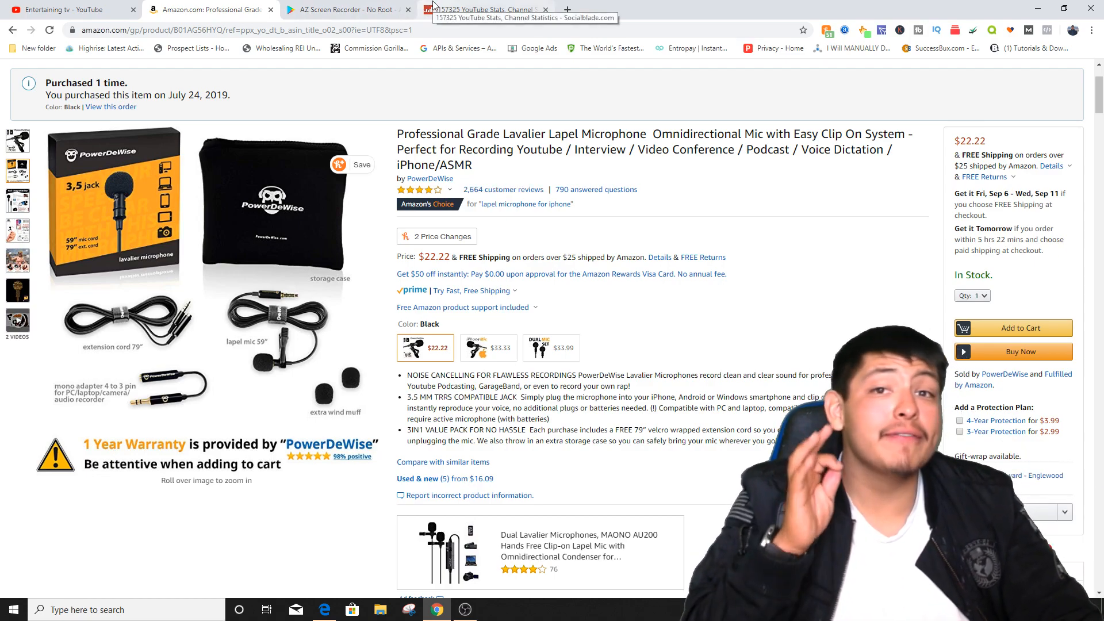
Step: Review the Entertaining tv Social Blade stats, then bring up AZ Screen Recorder - No Root on Google Play
left_click(486, 9)
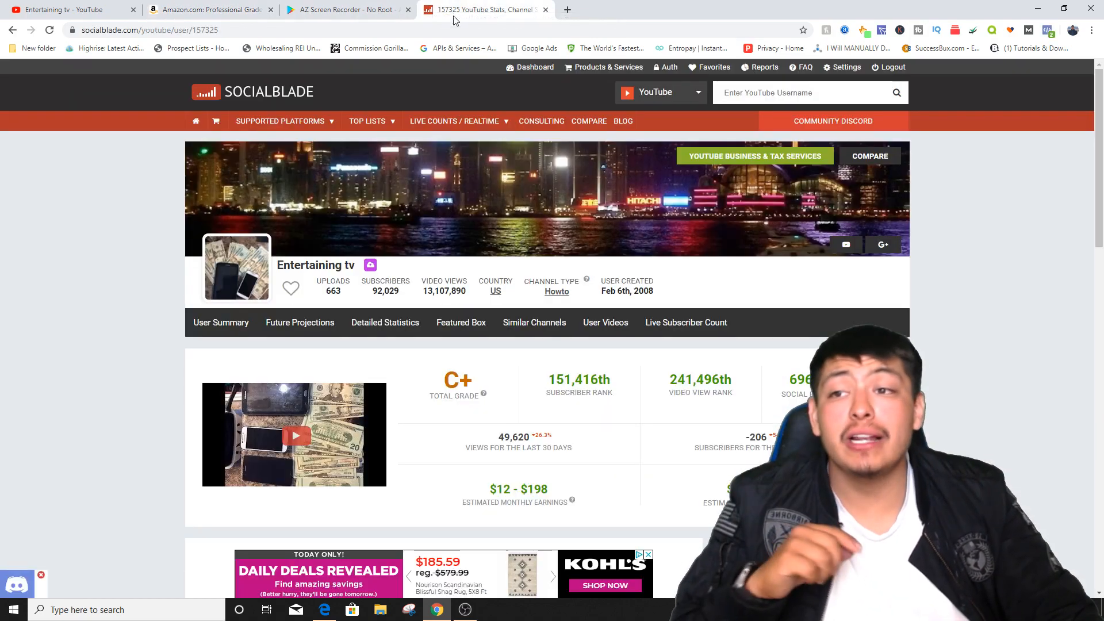
scroll("down", 3)
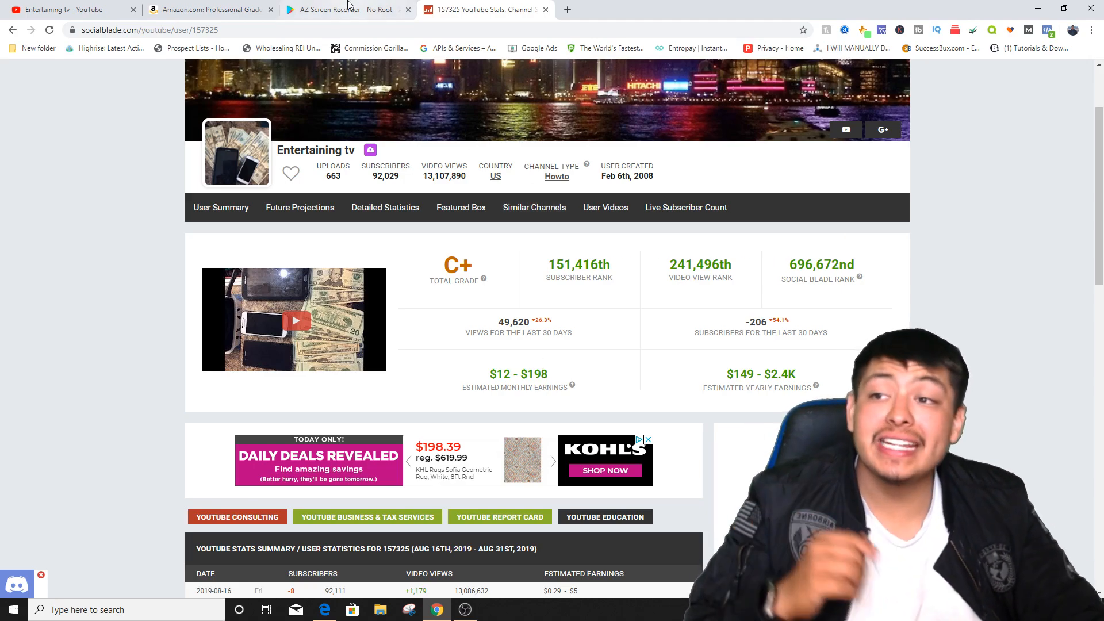
left_click(345, 10)
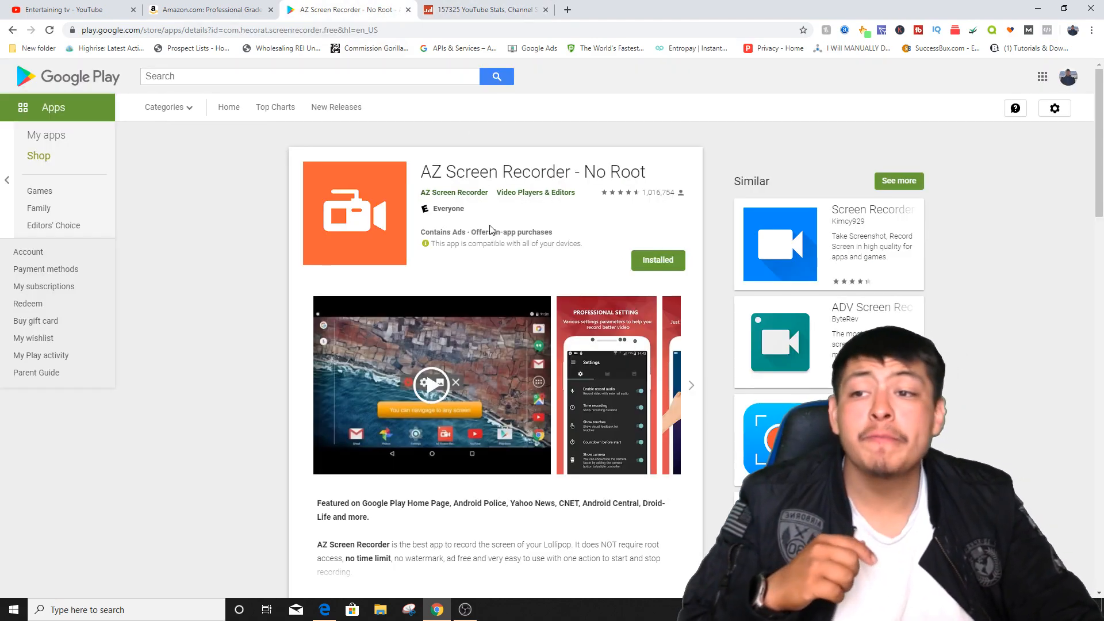